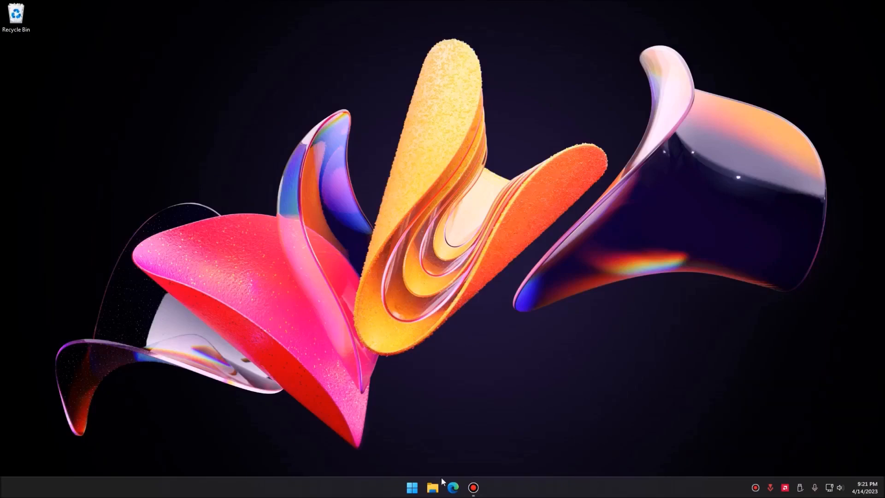
# - Search the web for 'download tails' in Edge and go to the official Install Tails page
pyautogui.click(454, 486)
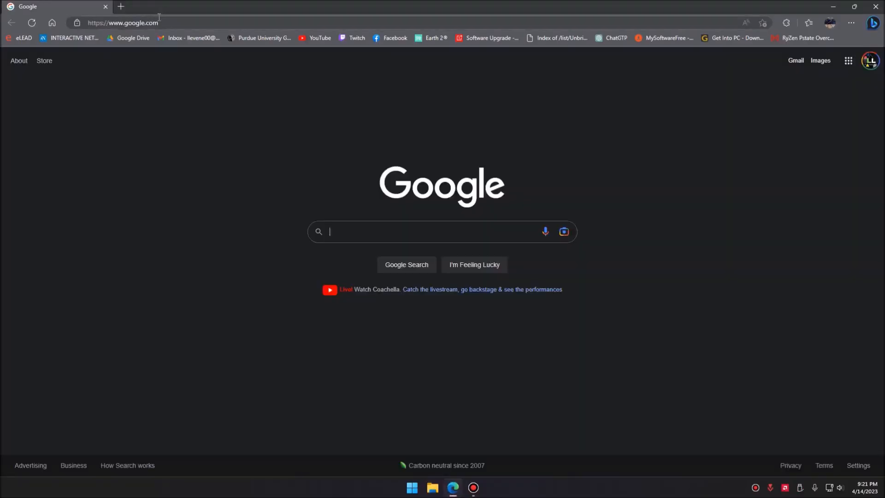
pyautogui.write('downlaod t')
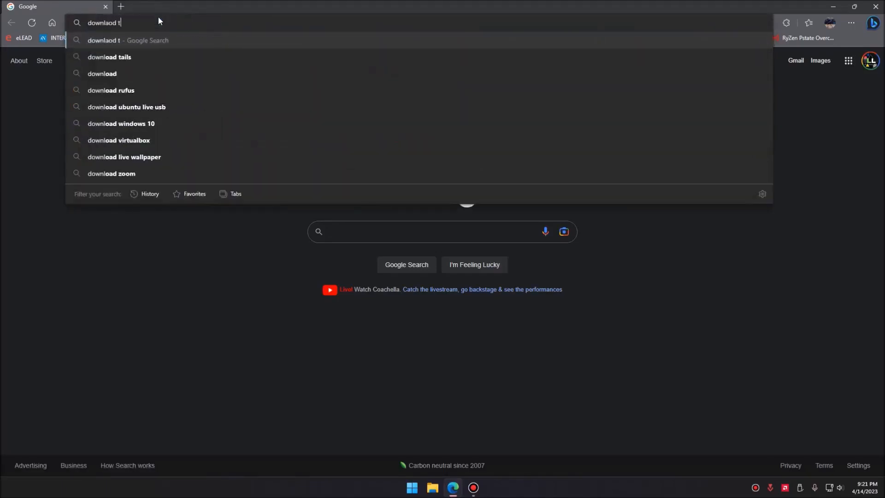
pyautogui.click(109, 57)
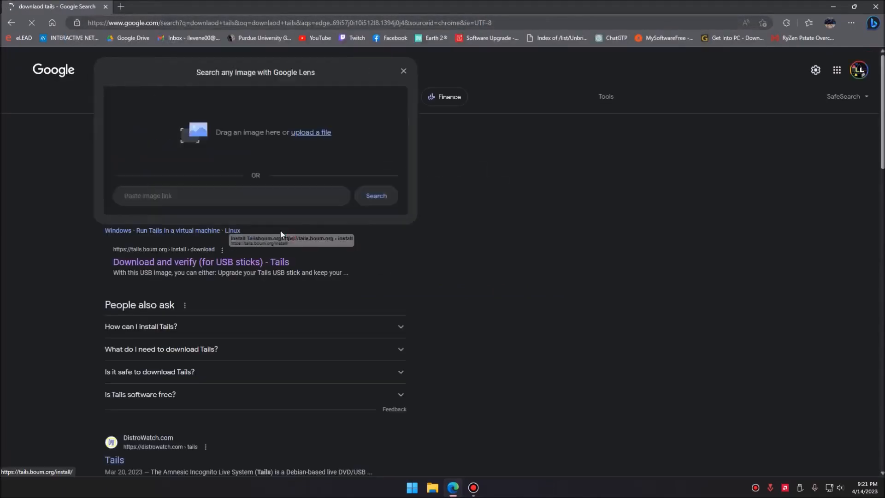
pyautogui.click(403, 71)
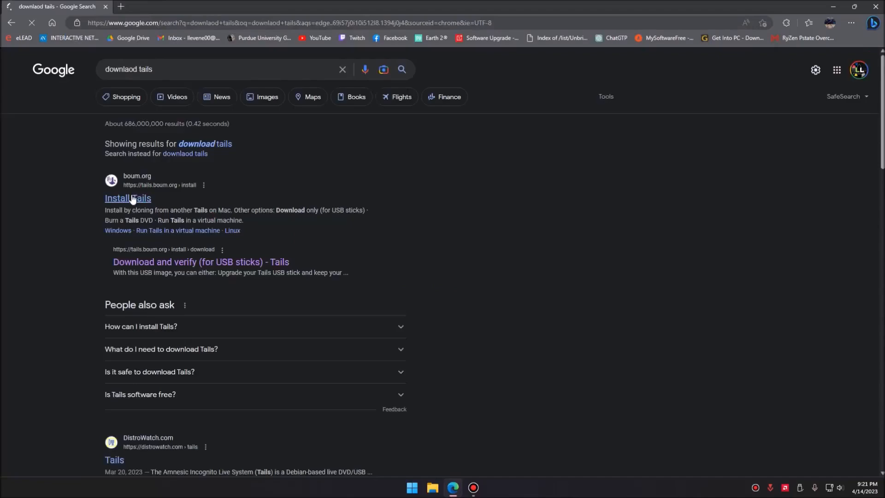
pyautogui.click(127, 198)
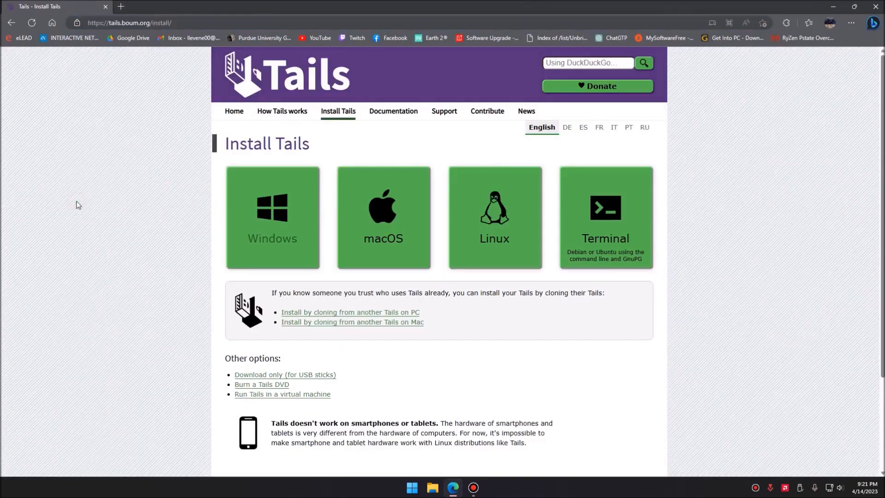
pyautogui.moveTo(89, 205)
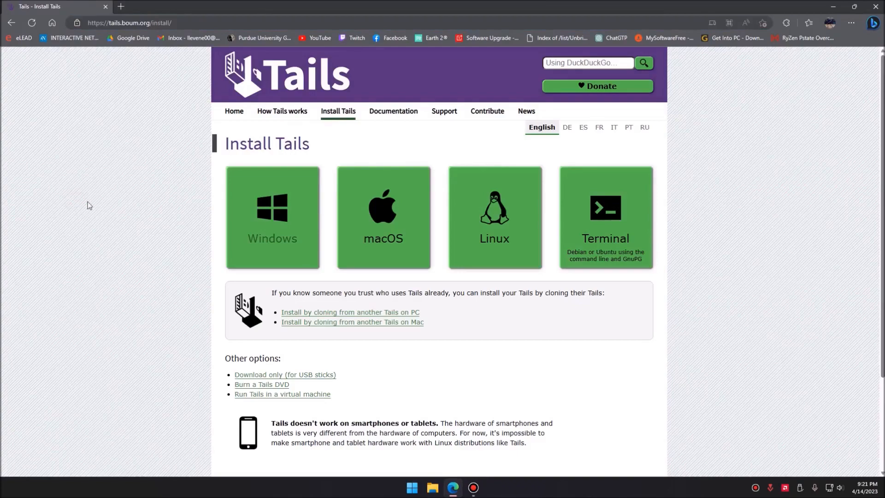
pyautogui.moveTo(247, 233)
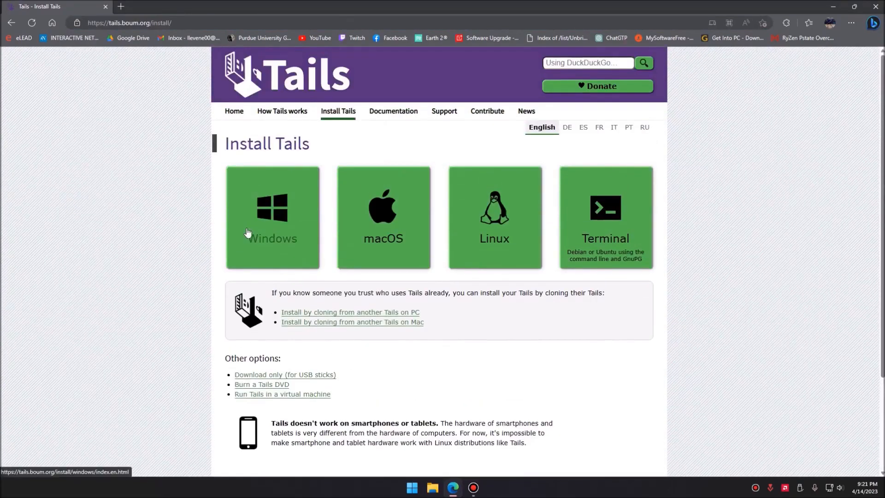
# - Choose the Windows installation guide and scroll through its steps
pyautogui.click(273, 217)
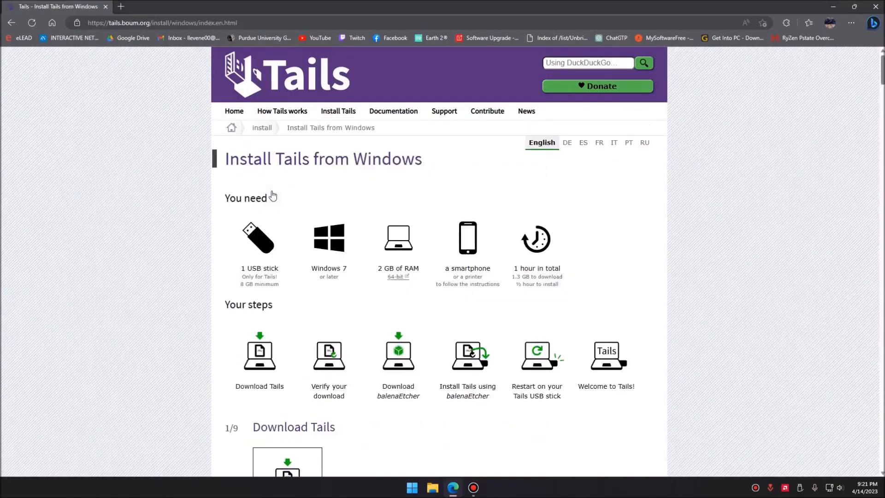
pyautogui.scroll(-3)
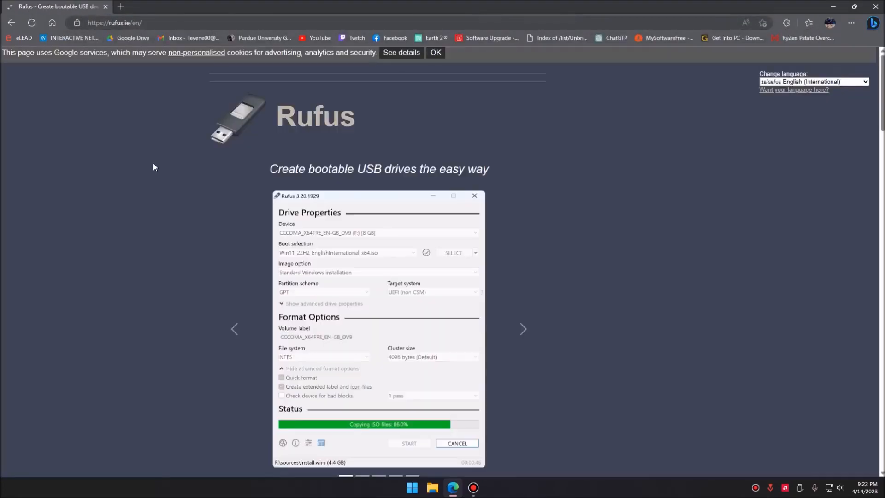
# - Download the Rufus 3.22 installer from rufus.ie, then head to the EaseUS site
pyautogui.scroll(-3)
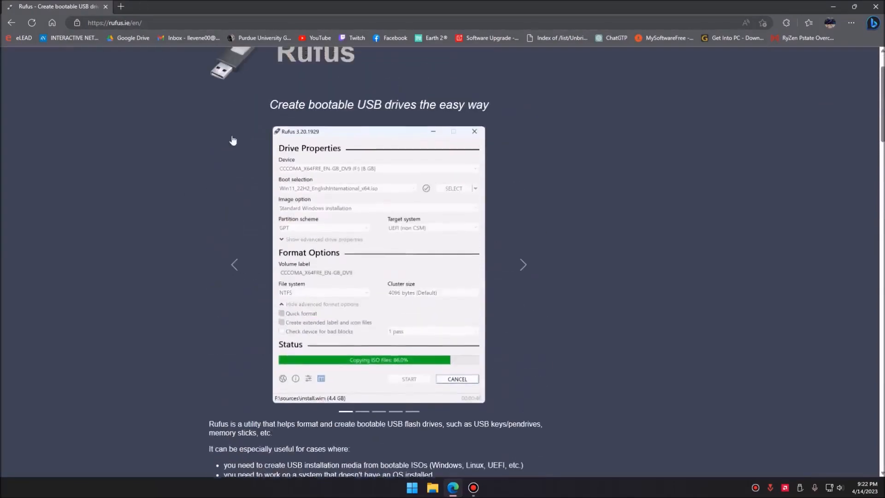
pyautogui.click(248, 315)
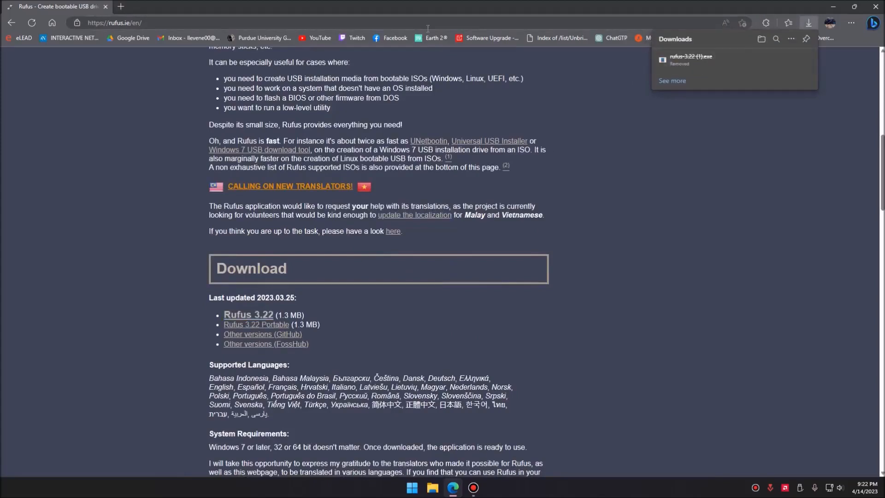
pyautogui.moveTo(589, 343)
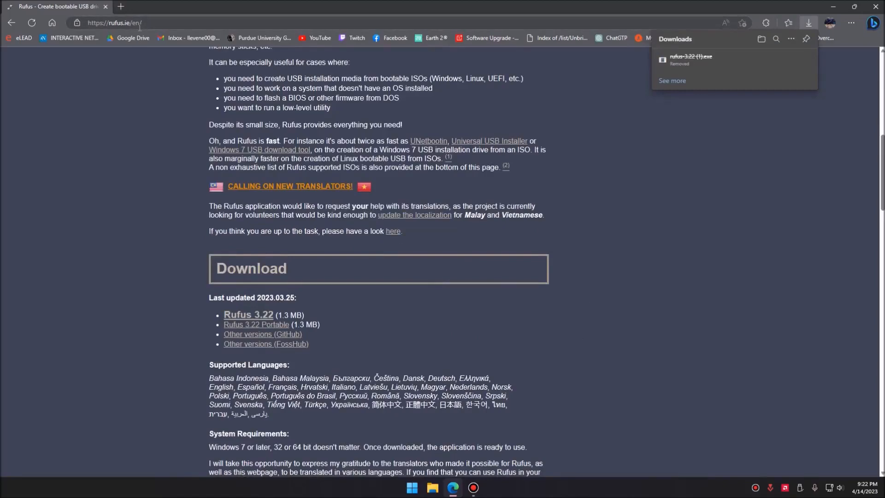
pyautogui.write('easeus')
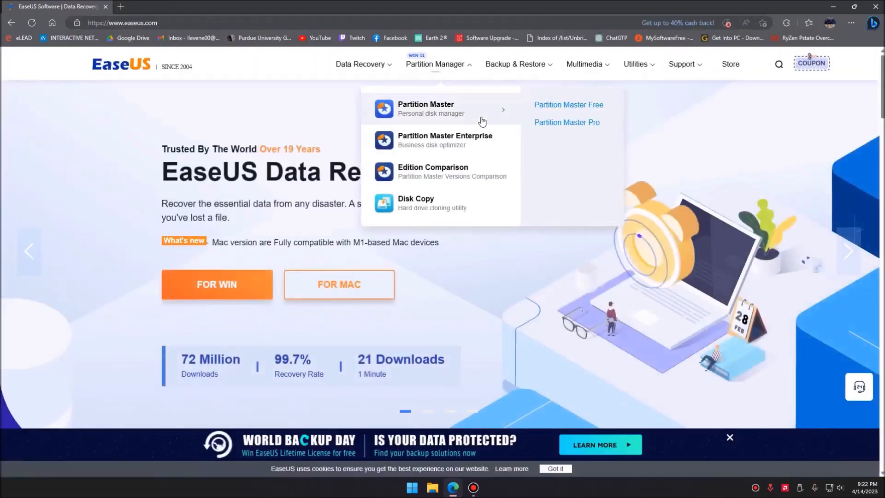
pyautogui.moveTo(569, 106)
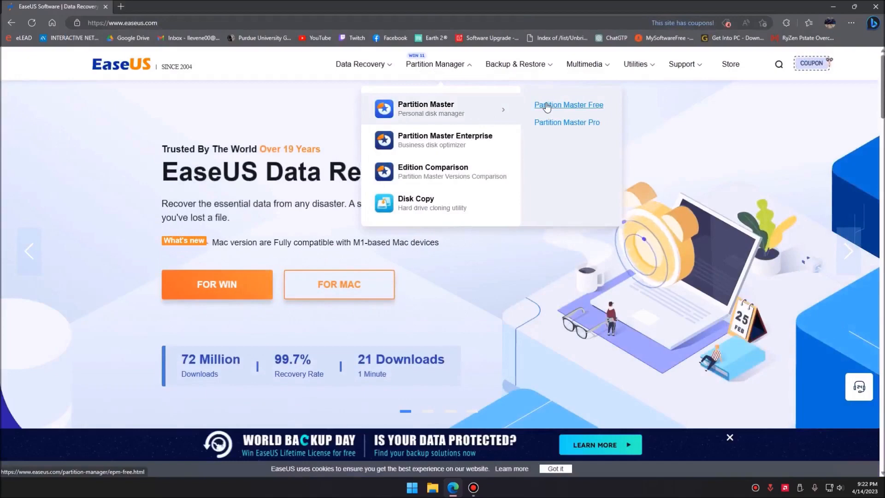
# - Go to the Partition Master Free page and close the free-version sign-up popup
pyautogui.click(568, 105)
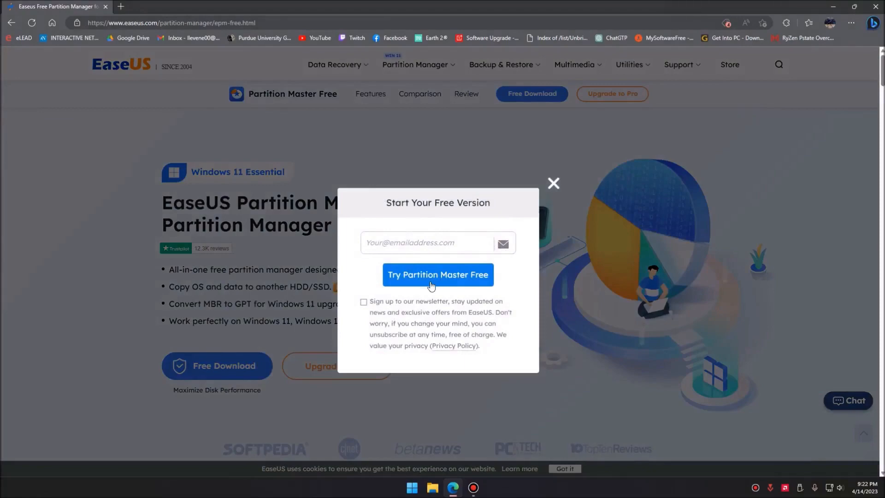
pyautogui.moveTo(554, 184)
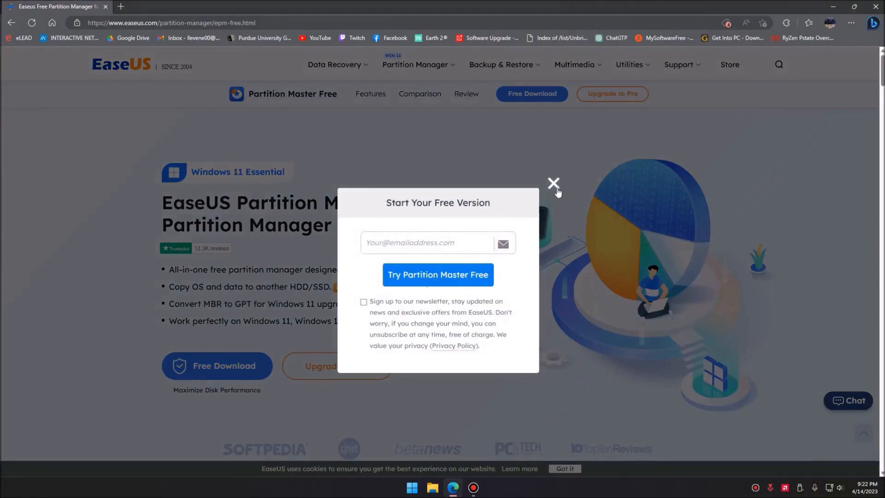
pyautogui.click(554, 185)
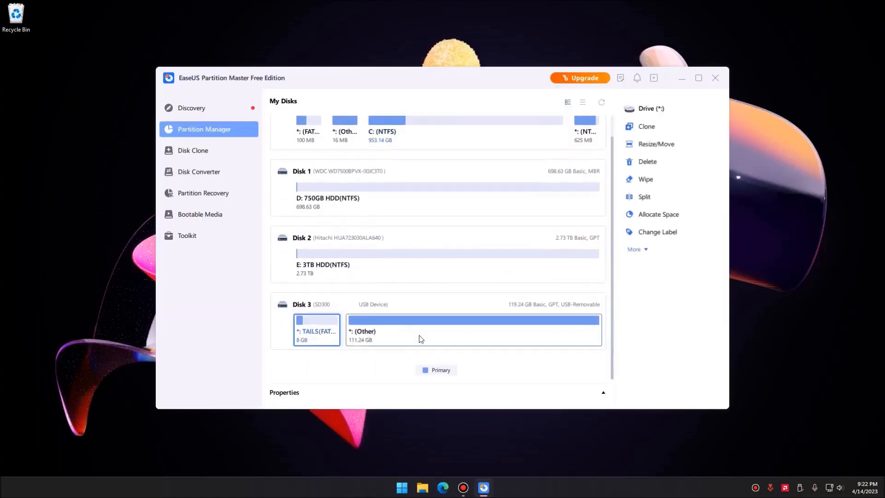
# - Delete the 8 GB TAILS partition and the 111.24 GB partition on Disk 3, confirming each
pyautogui.click(647, 161)
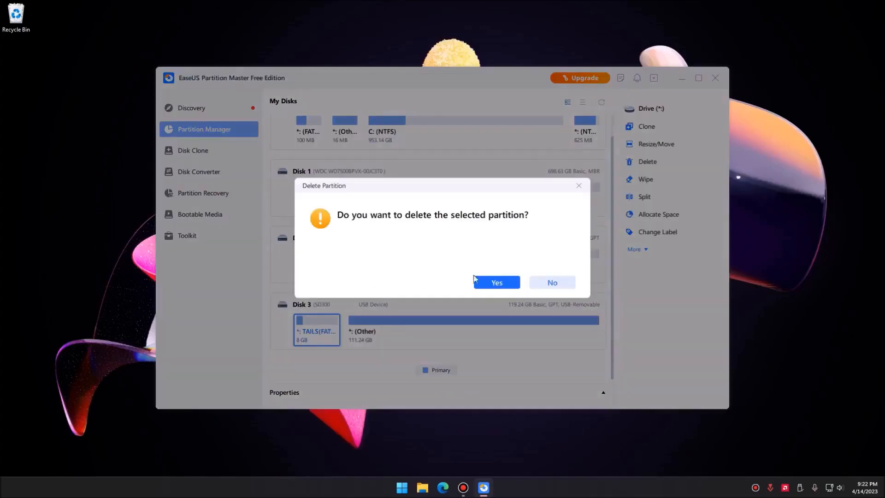
pyautogui.click(496, 282)
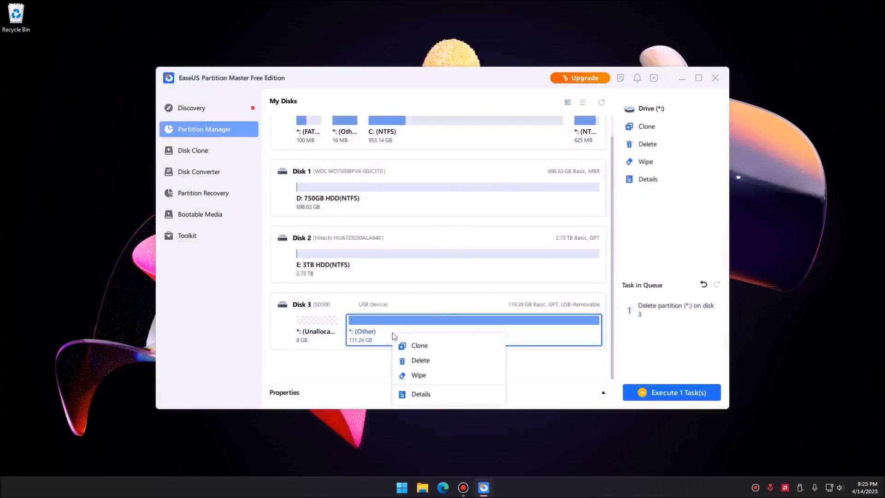
pyautogui.click(420, 360)
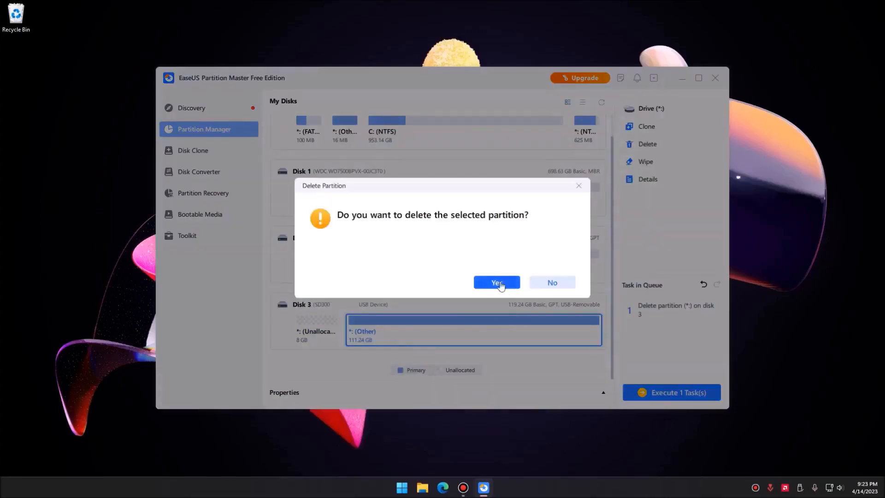
pyautogui.click(496, 282)
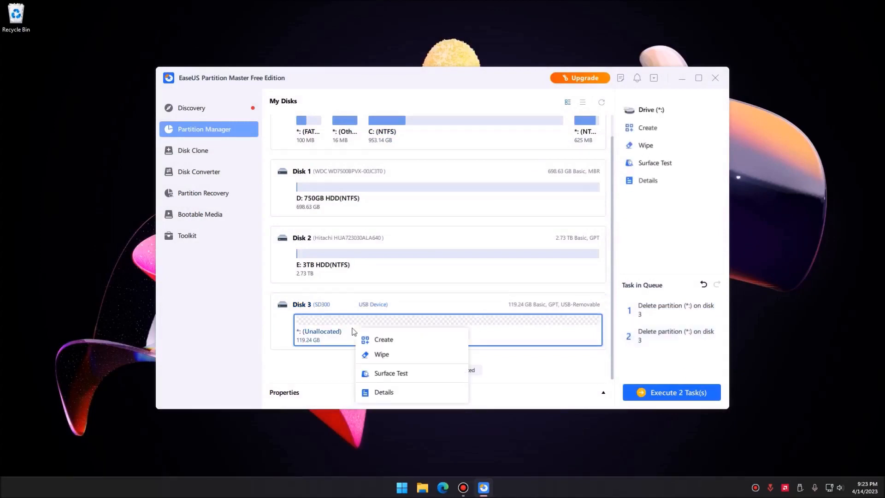
# - Create a 119.24 GB FAT32 partition F: in the unallocated space and apply all three queued tasks
pyautogui.click(384, 339)
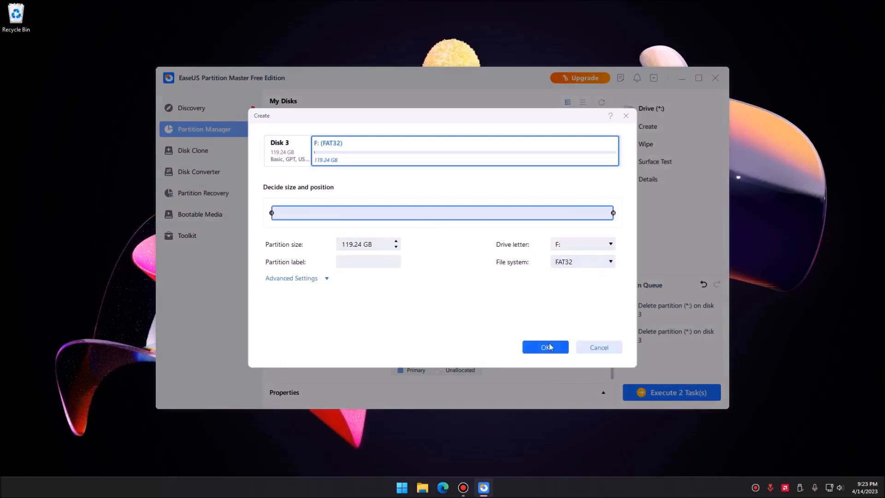
pyautogui.click(544, 348)
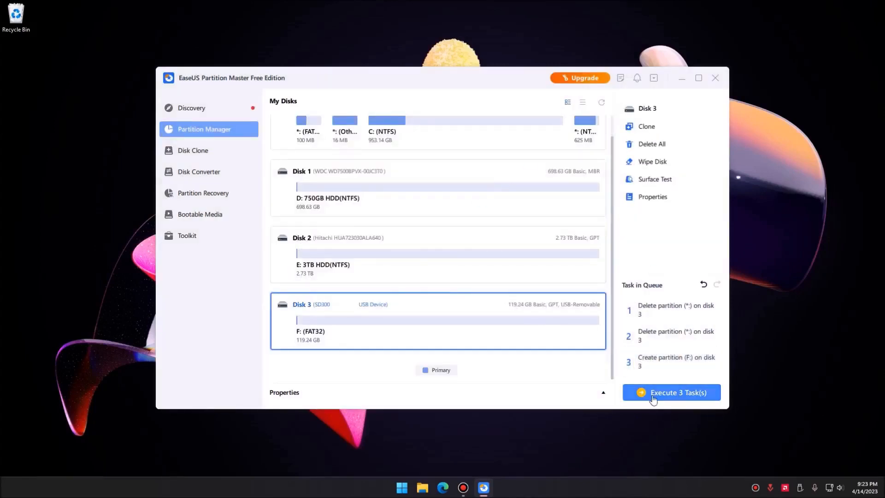
pyautogui.click(671, 393)
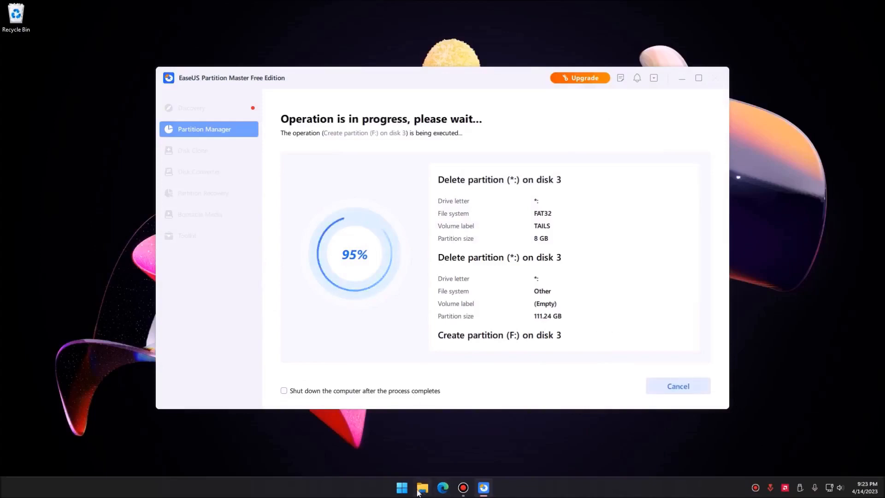
# - Launch Rufus and list USB hard drives so the 128 GB F: stick is selectable
pyautogui.click(422, 488)
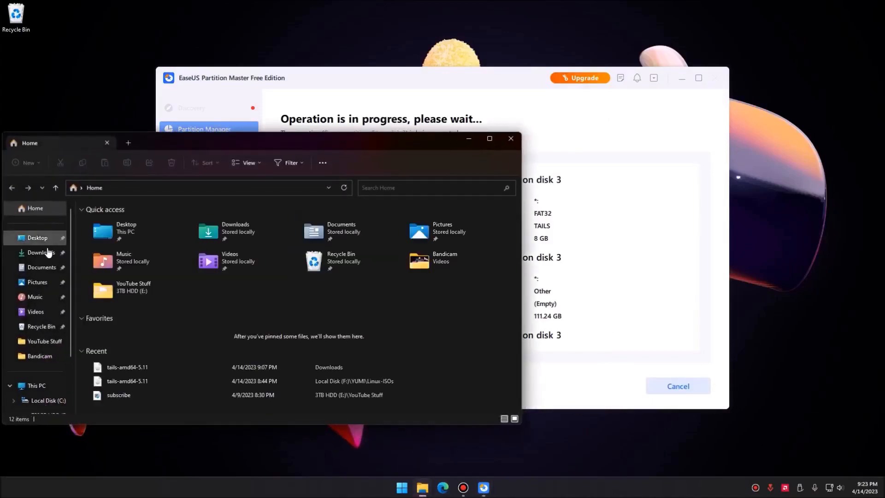
pyautogui.rightClick(104, 235)
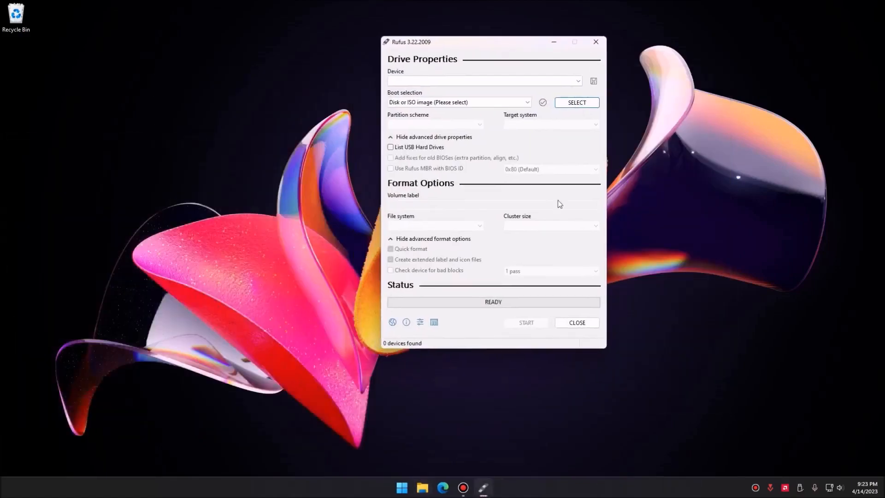
pyautogui.click(482, 82)
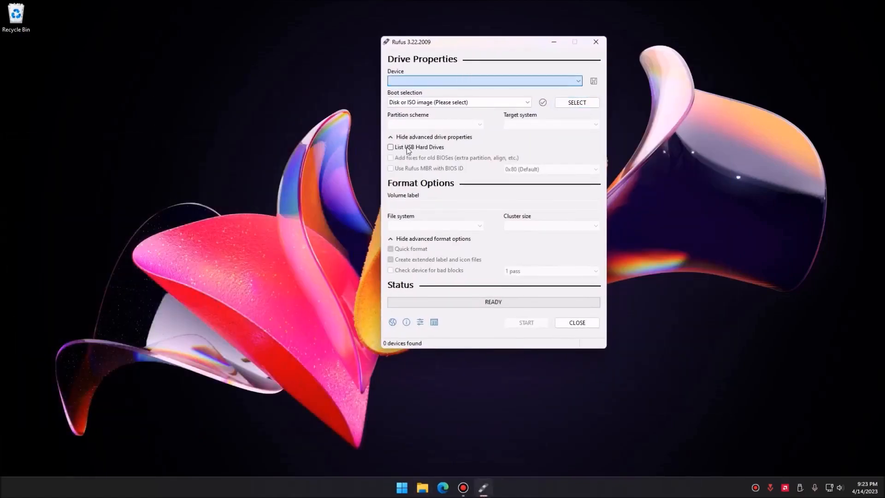
pyautogui.click(390, 146)
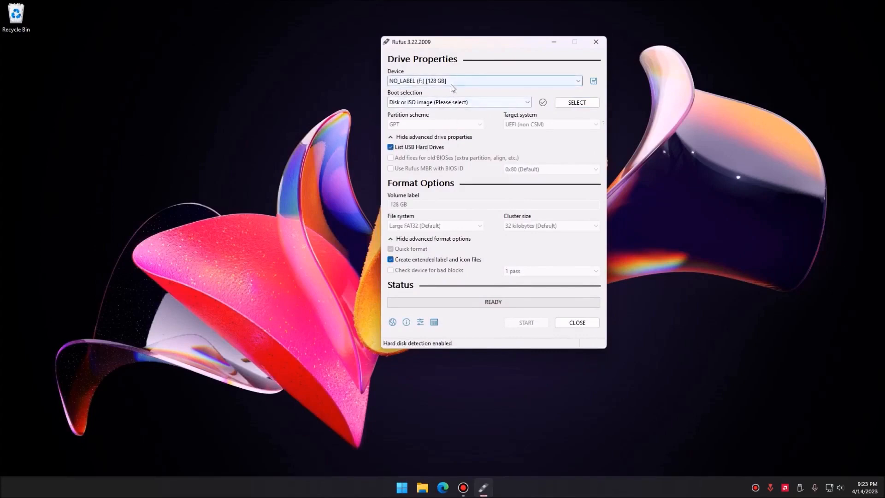
pyautogui.moveTo(428, 84)
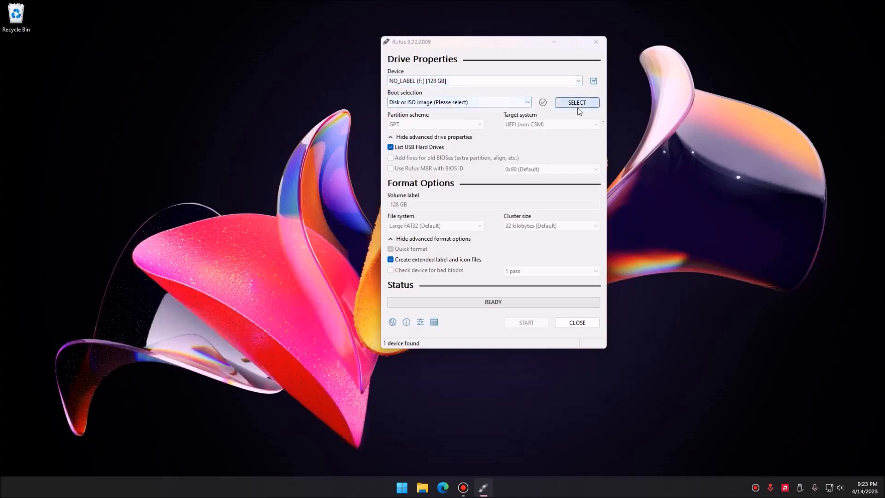
# - Load tails-amd64-5.11.img as the image and start writing it to the drive
pyautogui.click(577, 102)
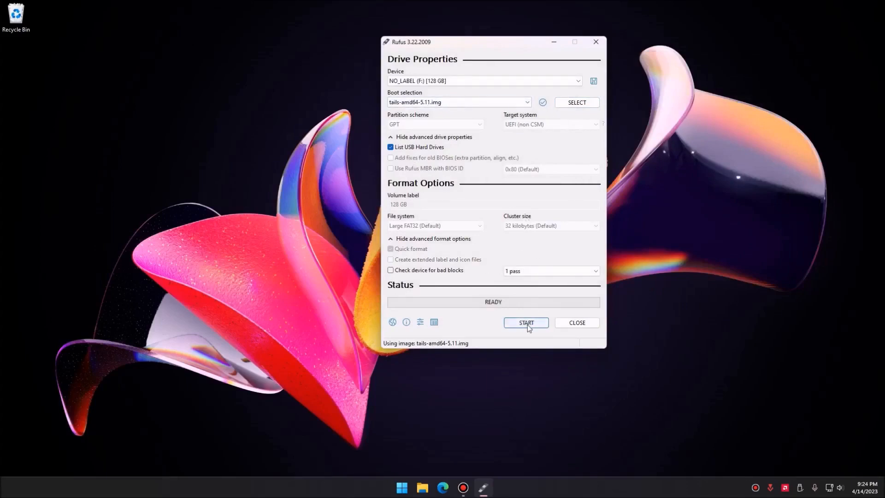
pyautogui.click(525, 323)
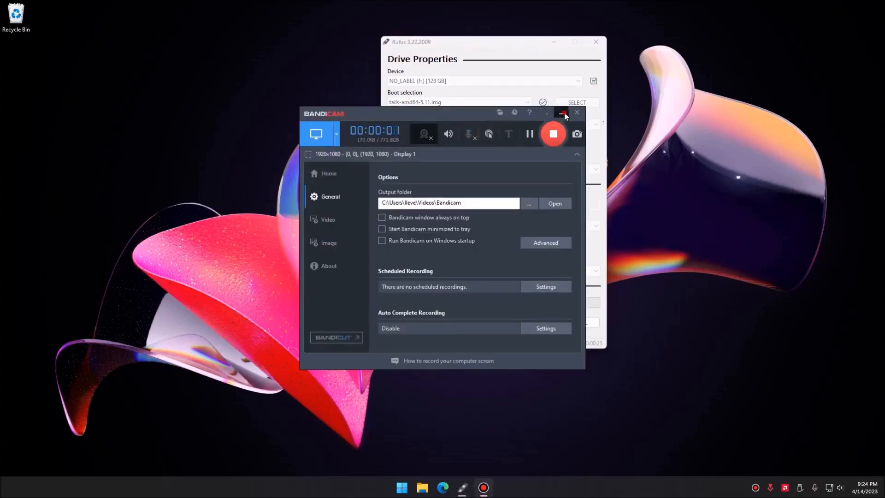
# - Search Windows for 'reset this PC' to reach System Recovery and close the finished Rufus
pyautogui.click(401, 486)
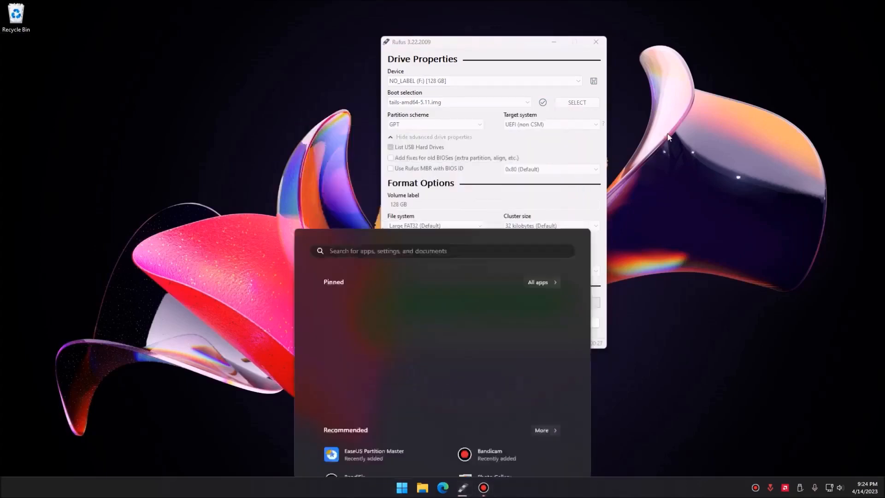
pyautogui.write('reset this PC')
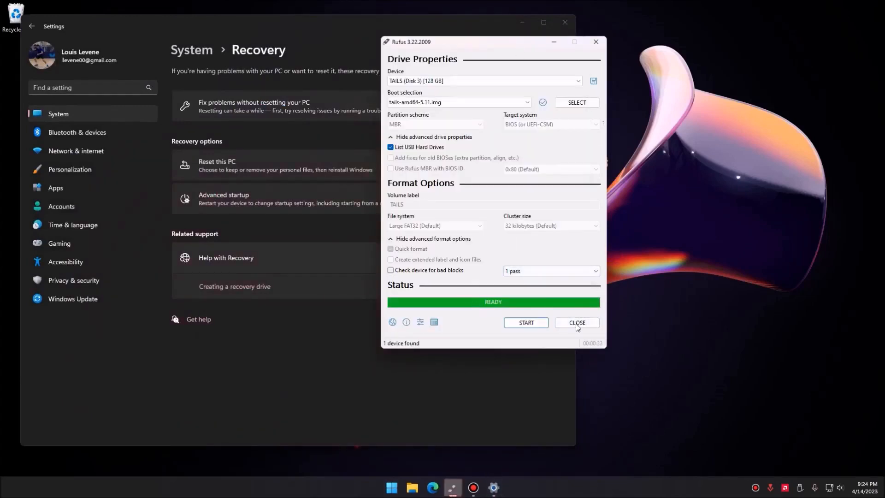
pyautogui.click(576, 322)
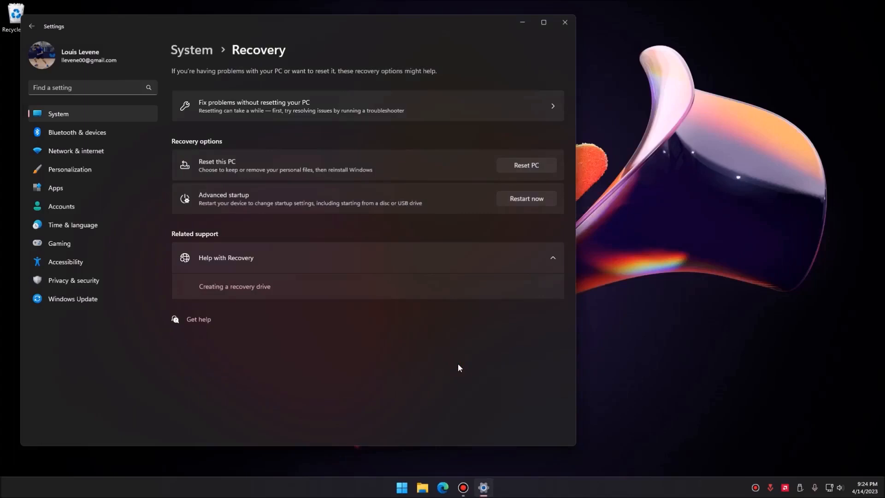
pyautogui.moveTo(419, 313)
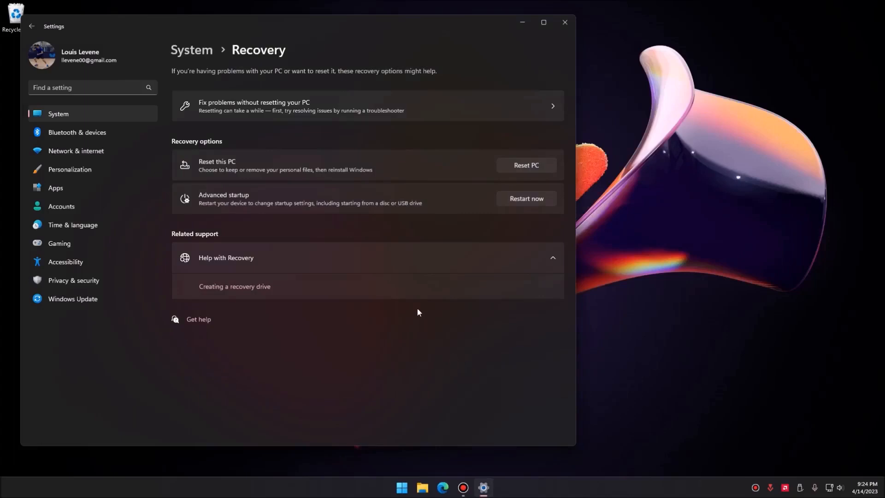
pyautogui.moveTo(348, 203)
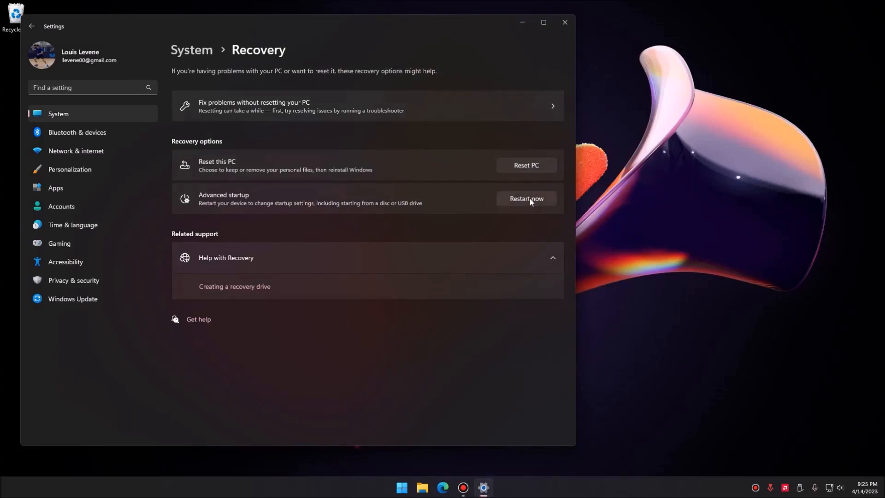
pyautogui.moveTo(463, 487)
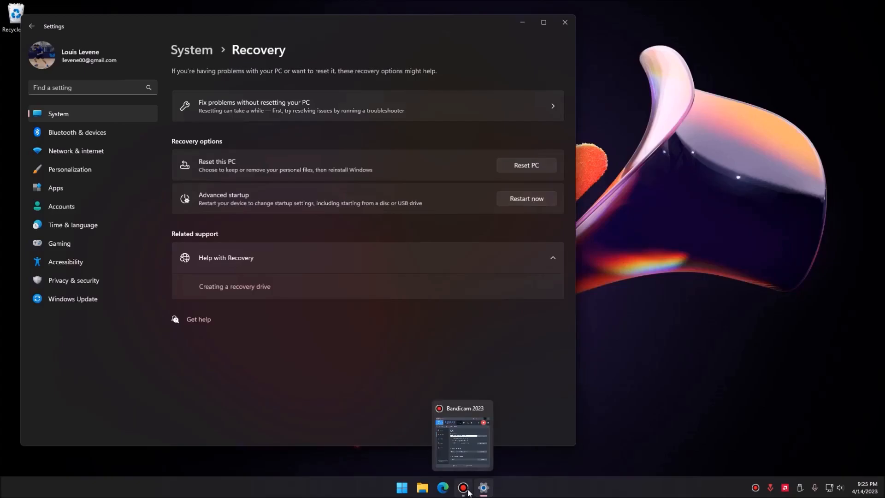
# - Restart into Advanced startup and boot the PC from the Tails USB drive
pyautogui.click(526, 198)
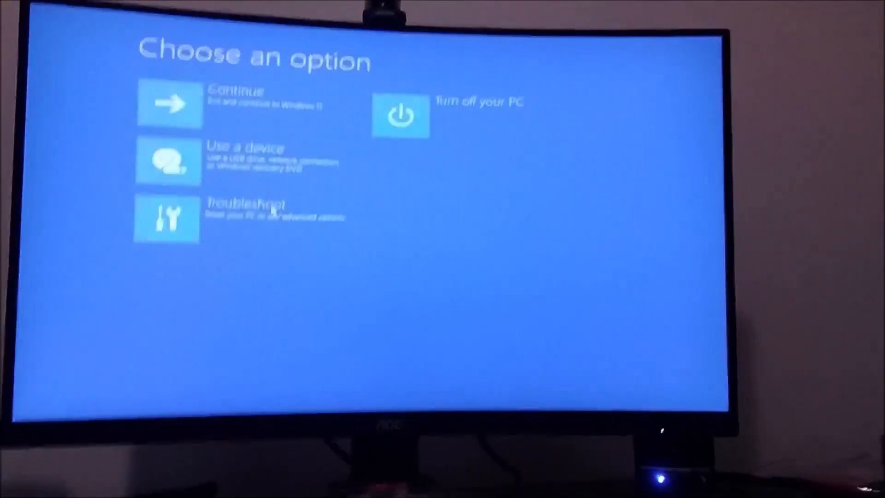
pyautogui.click(167, 160)
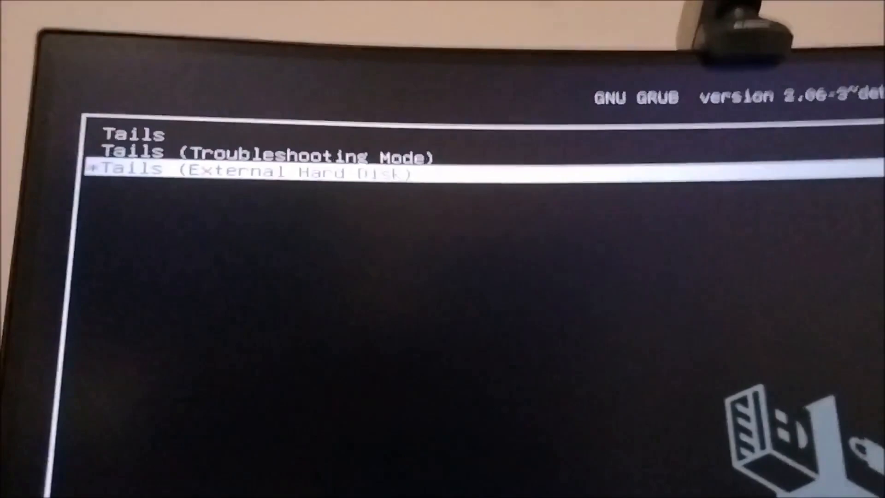
# - Boot the Tails (External Hard Disk) GRUB entry to reach the Welcome to Tails screen
pyautogui.press('Return')
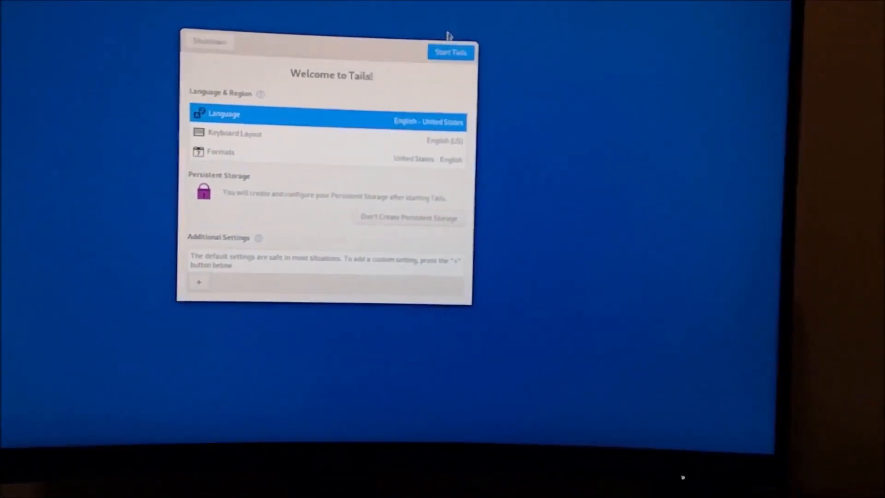
# - Start Tails with default settings and create the passphrase-protected encrypted Persistent Storage
pyautogui.click(450, 51)
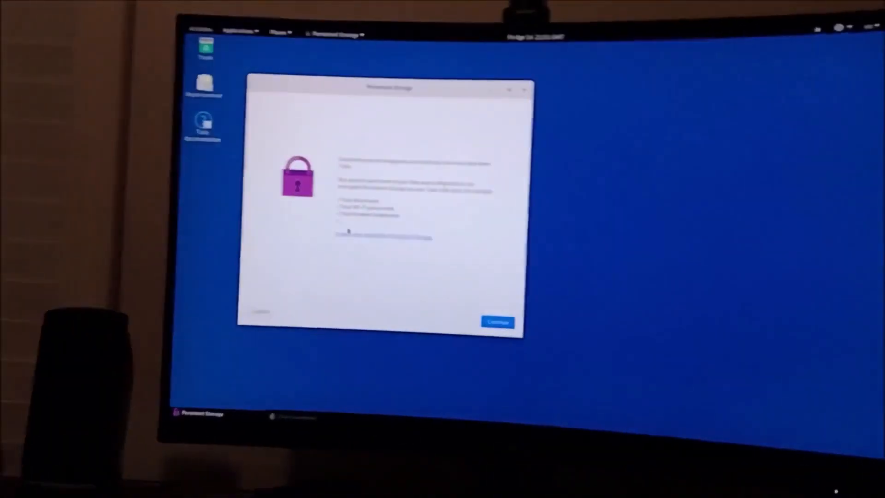
pyautogui.click(496, 322)
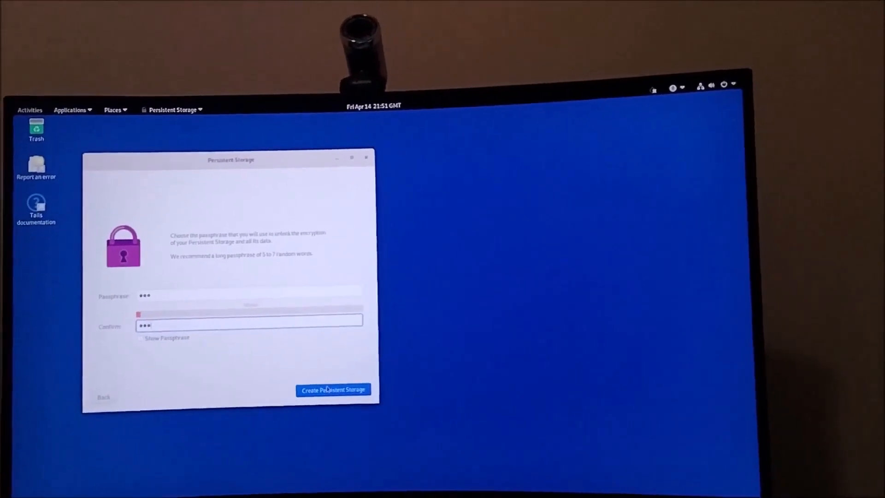
pyautogui.click(333, 389)
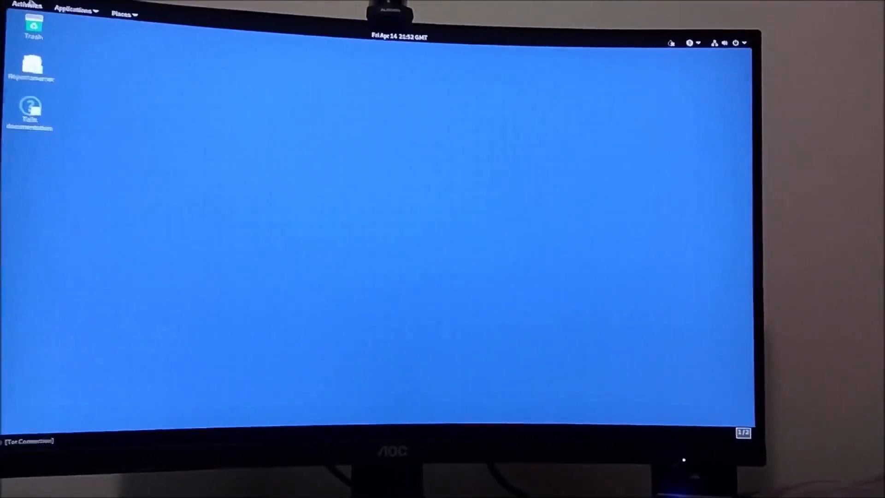
# - Launch Files from the desktop and browse to the Persistent folder containing Tor Browser
pyautogui.doubleClick(34, 27)
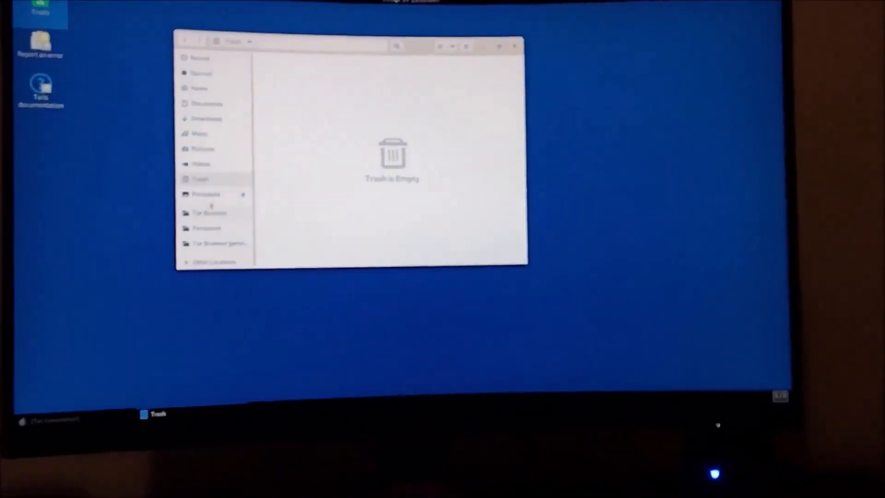
pyautogui.click(205, 195)
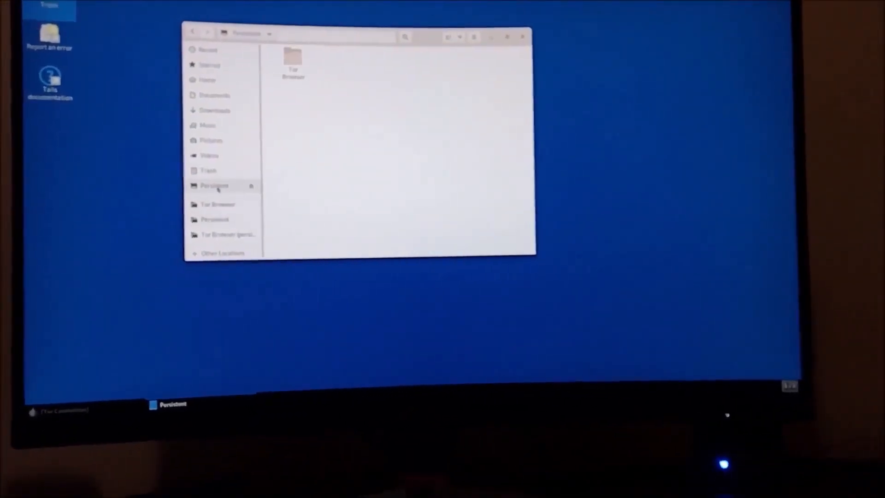